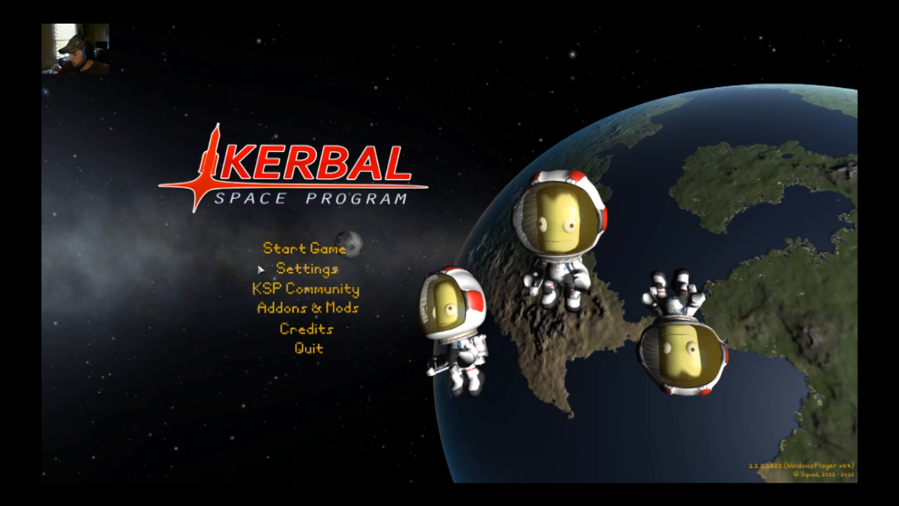
Lower the Master volume slider in the Audio settings.
{"action": "left_click", "coordinate": [301, 267]}
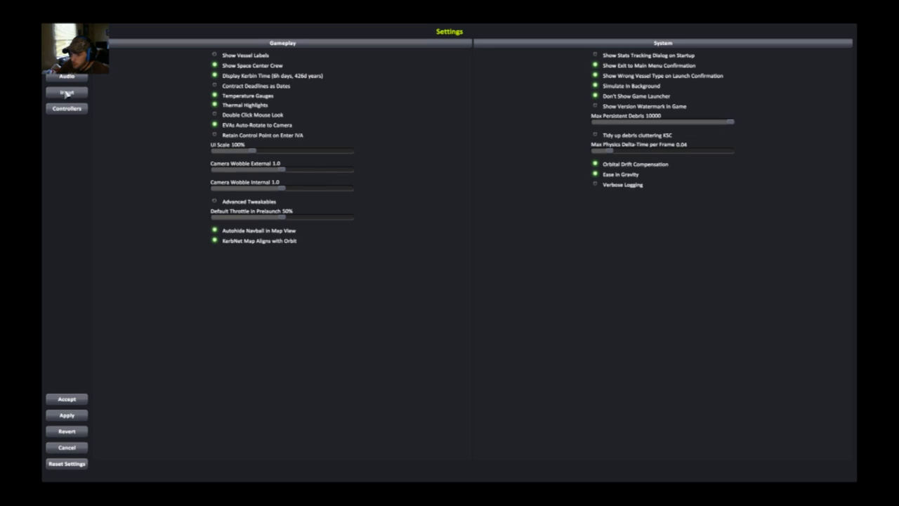
{"action": "left_click", "coordinate": [66, 75]}
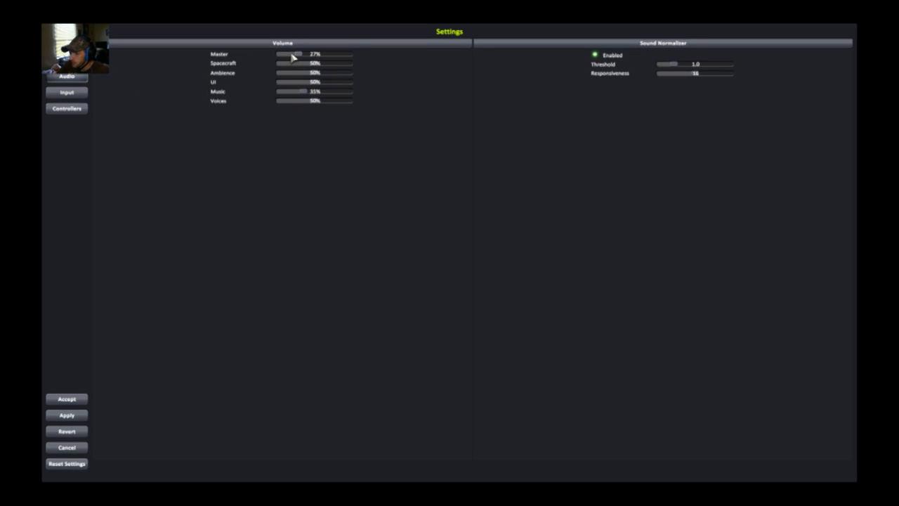
{"action": "left_click_drag", "start_coordinate": [295, 53], "coordinate": [284, 54]}
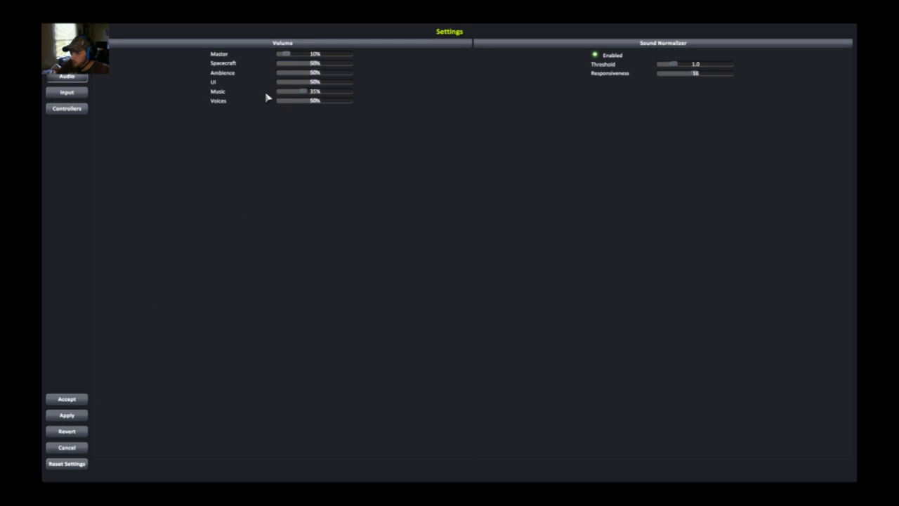
Accept the changed settings and return to the main menu.
{"action": "left_click", "coordinate": [67, 415]}
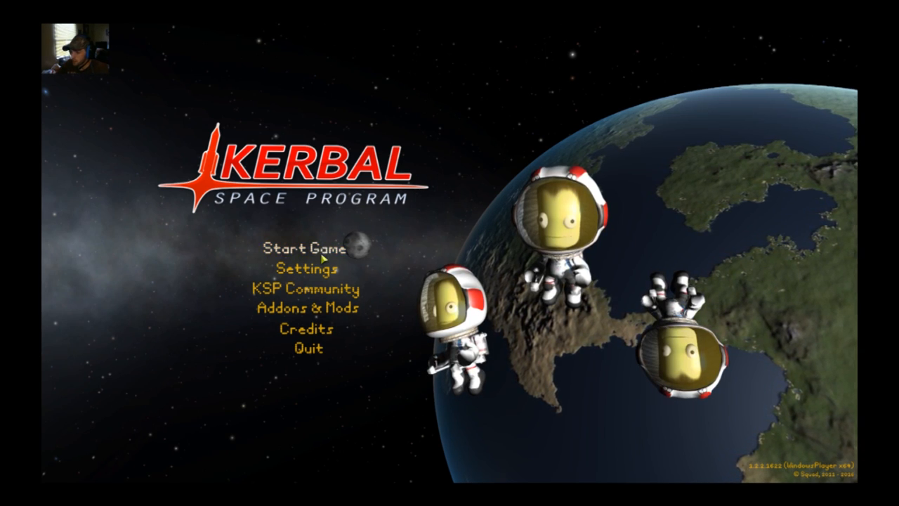
Load the saved game to resume flying the satellite in space.
{"action": "left_click", "coordinate": [306, 250]}
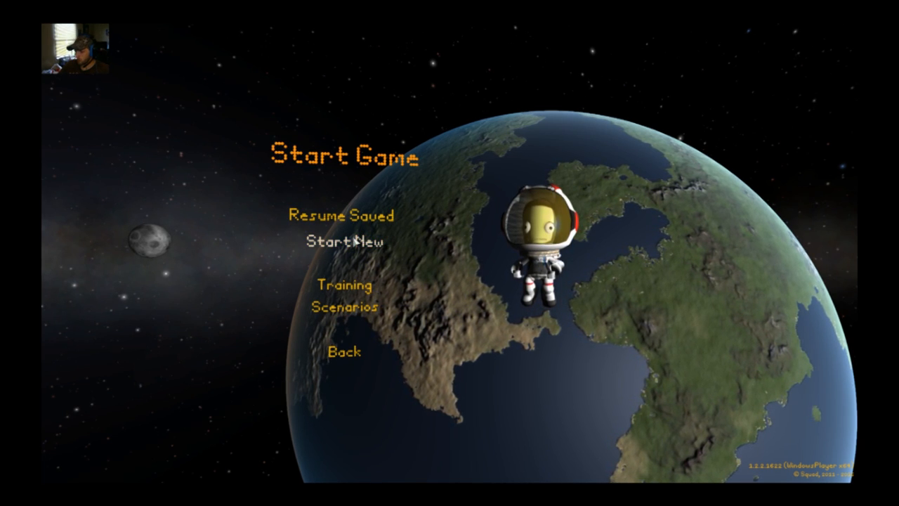
{"action": "left_click", "coordinate": [343, 213]}
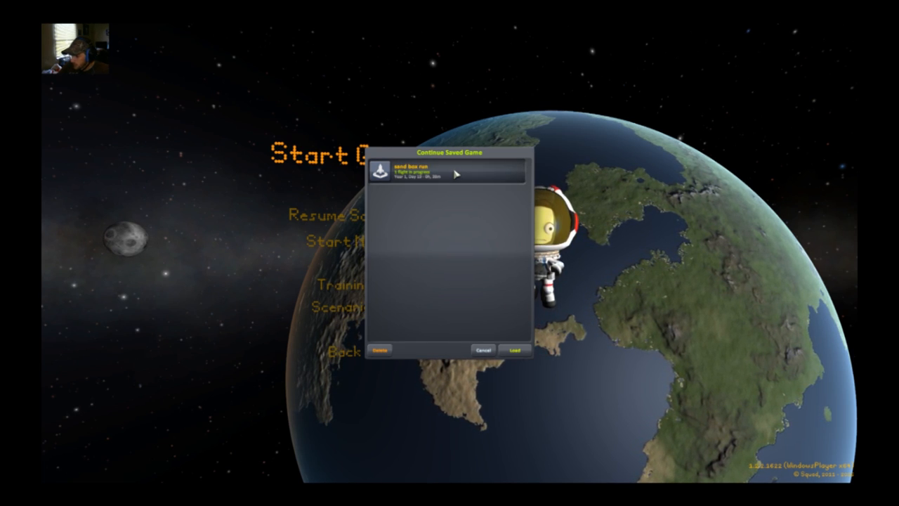
{"action": "left_click", "coordinate": [514, 350]}
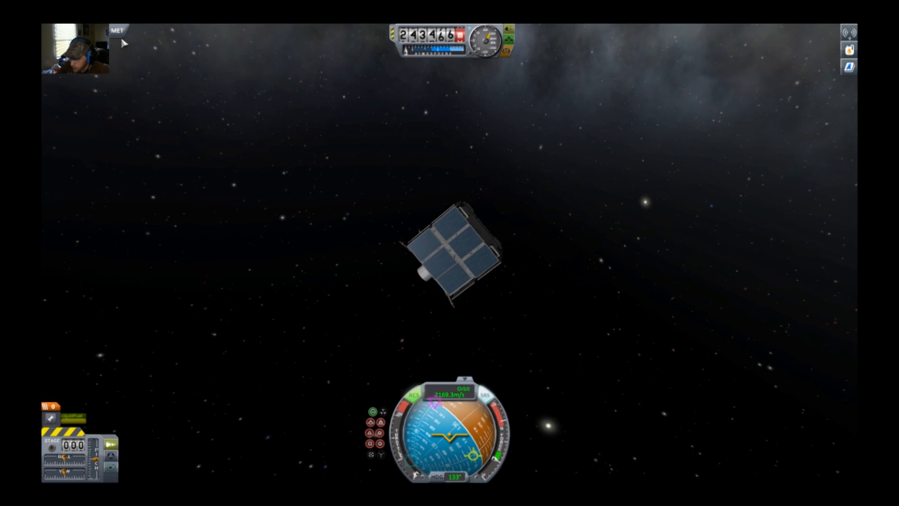
Leave the paused flight for the Space Center and enter the Vehicle Assembly Building.
{"action": "key", "text": "Escape"}
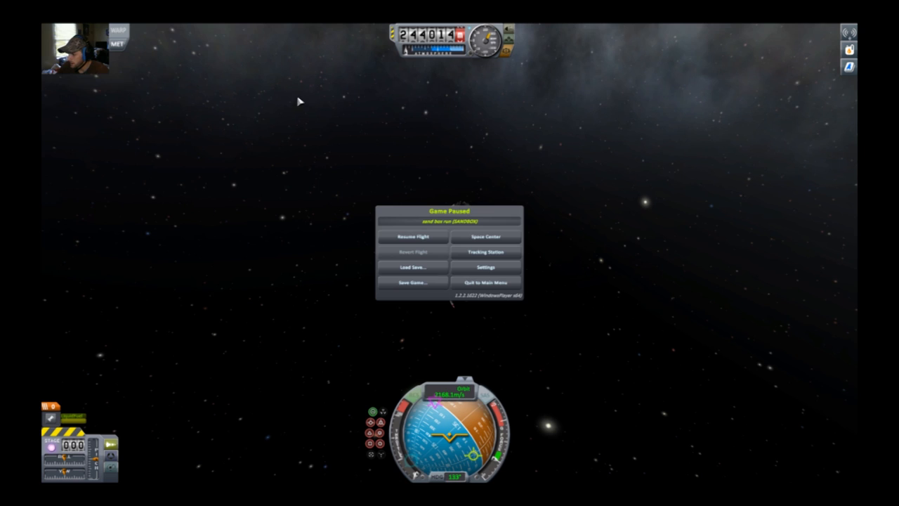
{"action": "left_click", "coordinate": [486, 236]}
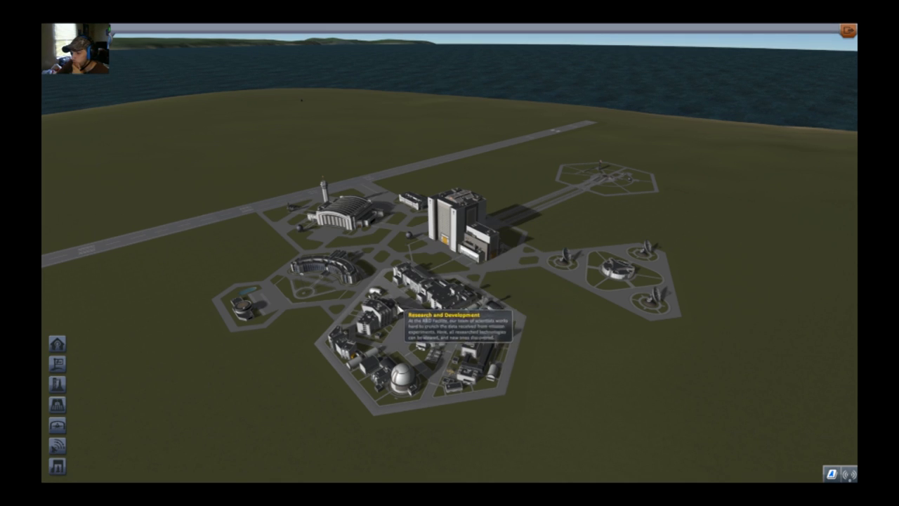
{"action": "left_click", "coordinate": [447, 214]}
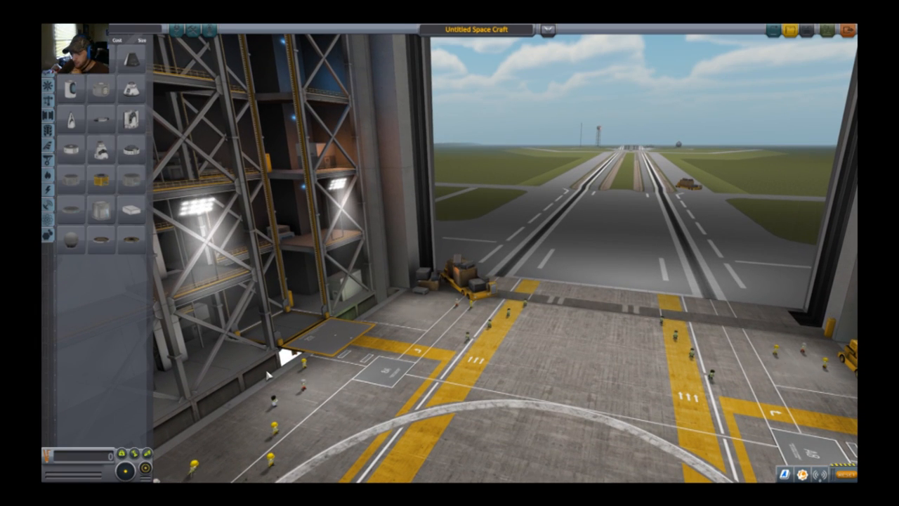
{"action": "mouse_move", "coordinate": [830, 31]}
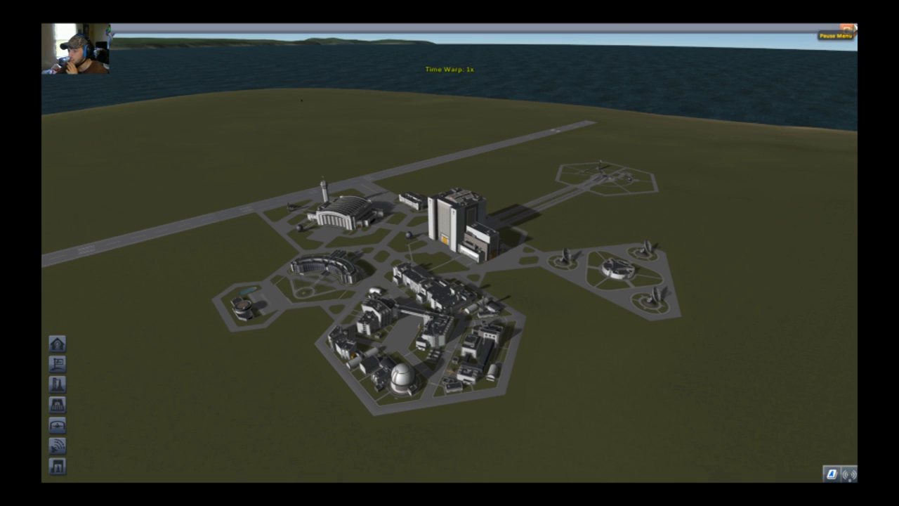
{"action": "mouse_move", "coordinate": [422, 326]}
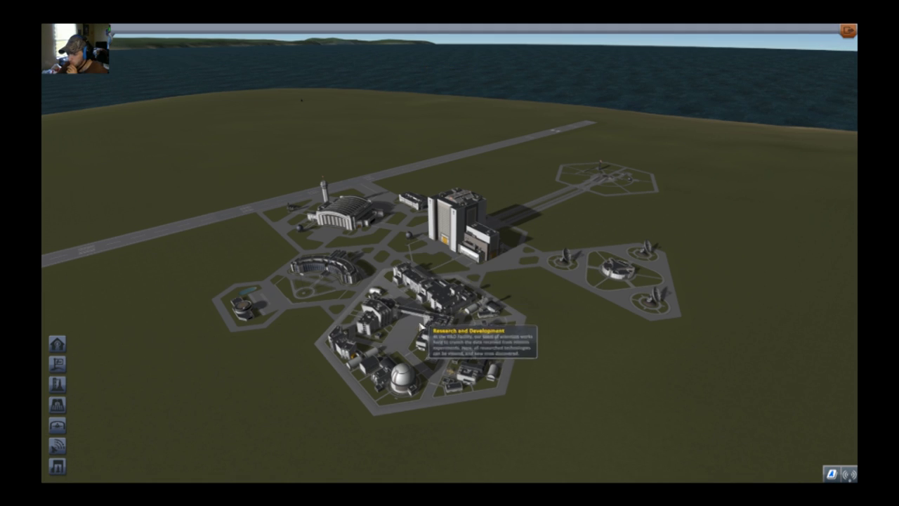
{"action": "mouse_move", "coordinate": [576, 269]}
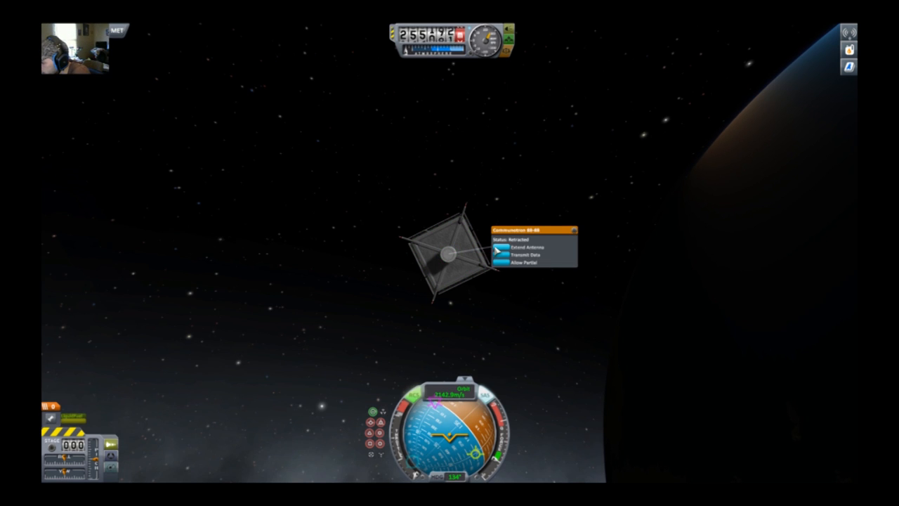
Extend the dish antenna, transmit the science data and close its action menu.
{"action": "left_click", "coordinate": [527, 247]}
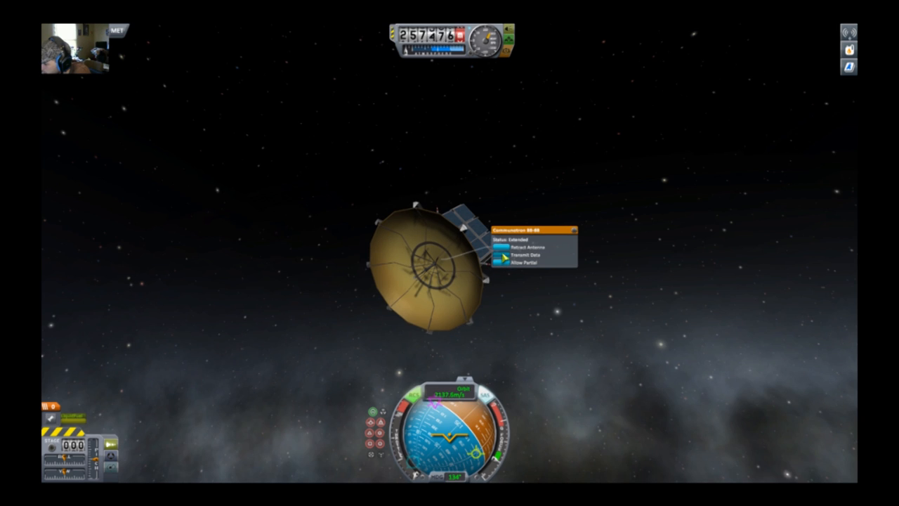
{"action": "left_click", "coordinate": [525, 256]}
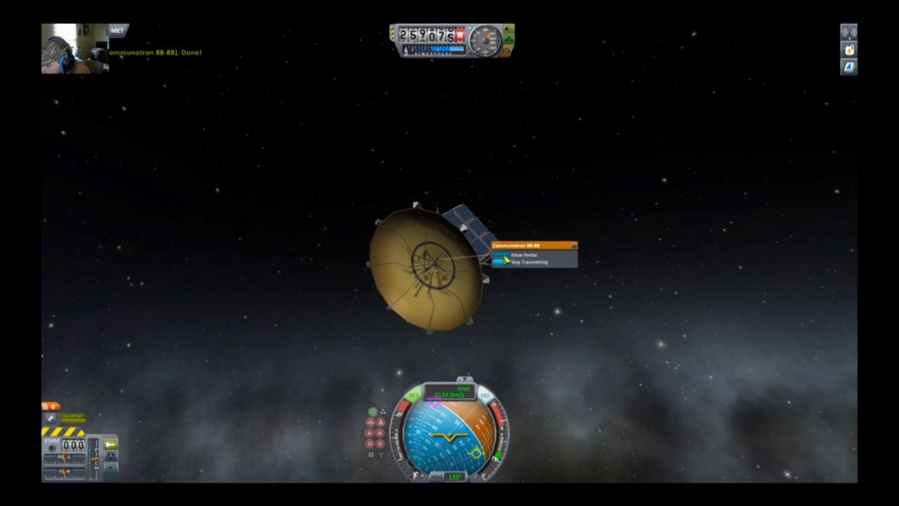
{"action": "left_click", "coordinate": [526, 253]}
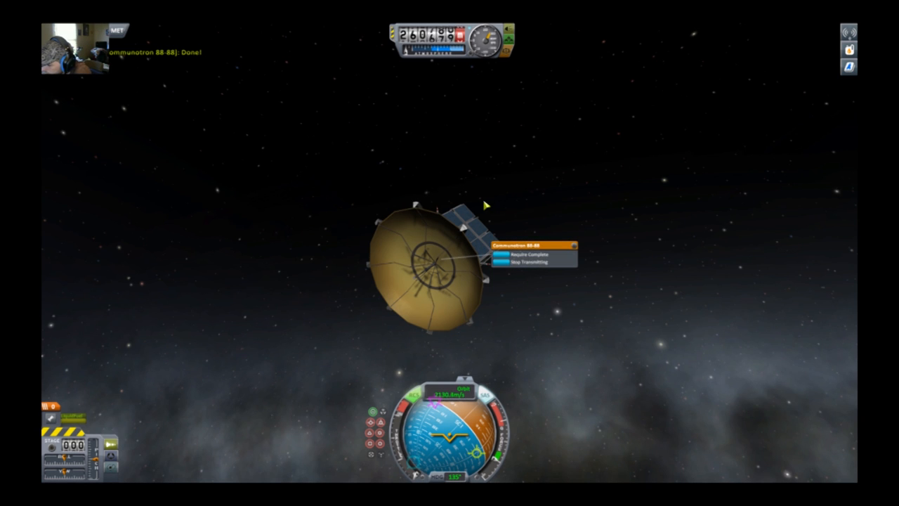
{"action": "left_click", "coordinate": [530, 262]}
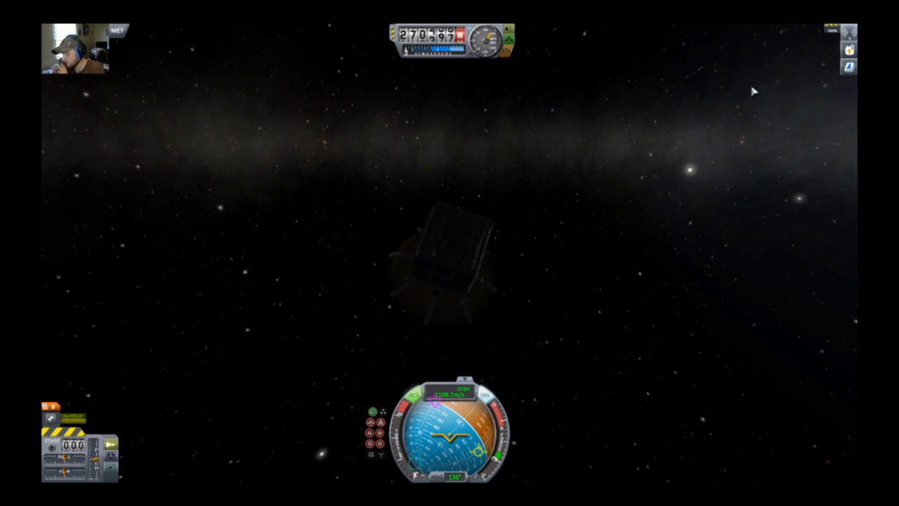
Show the recording overlay, then pause the flight with the Game Paused menu.
{"action": "key", "text": "alt+z"}
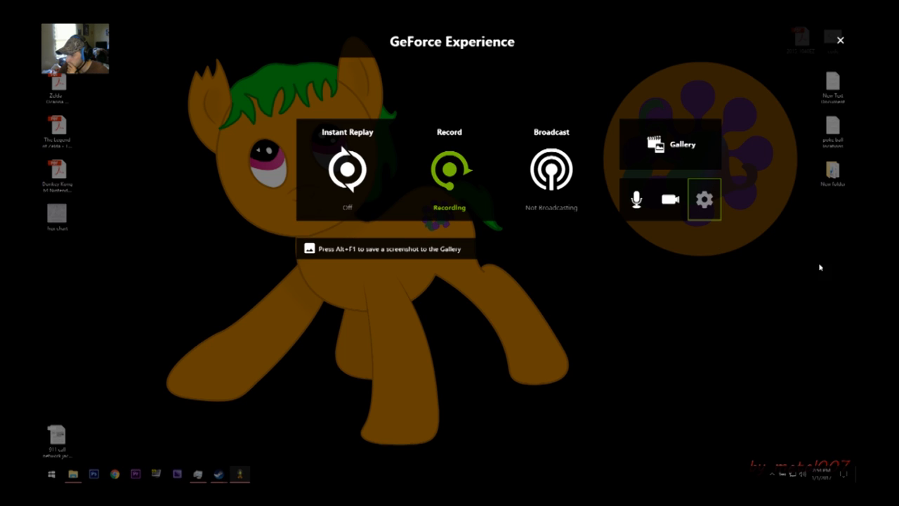
{"action": "mouse_move", "coordinate": [705, 259]}
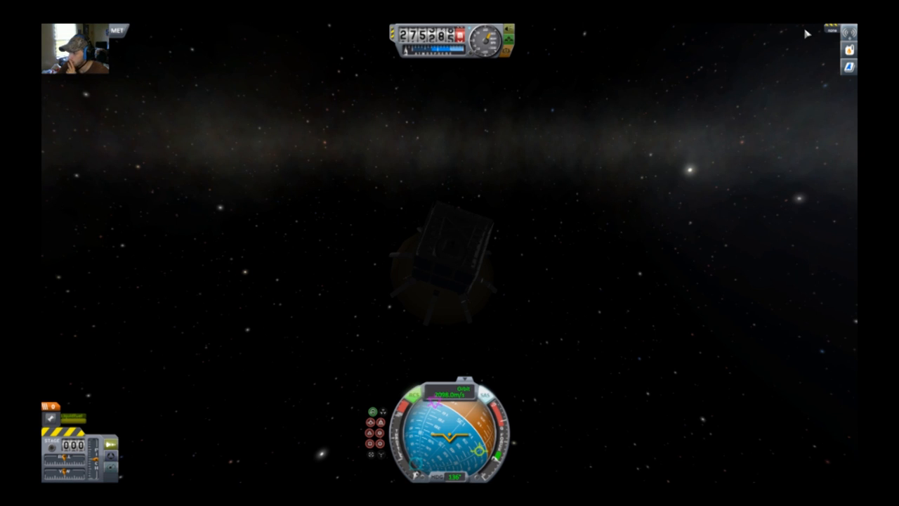
{"action": "mouse_move", "coordinate": [307, 354]}
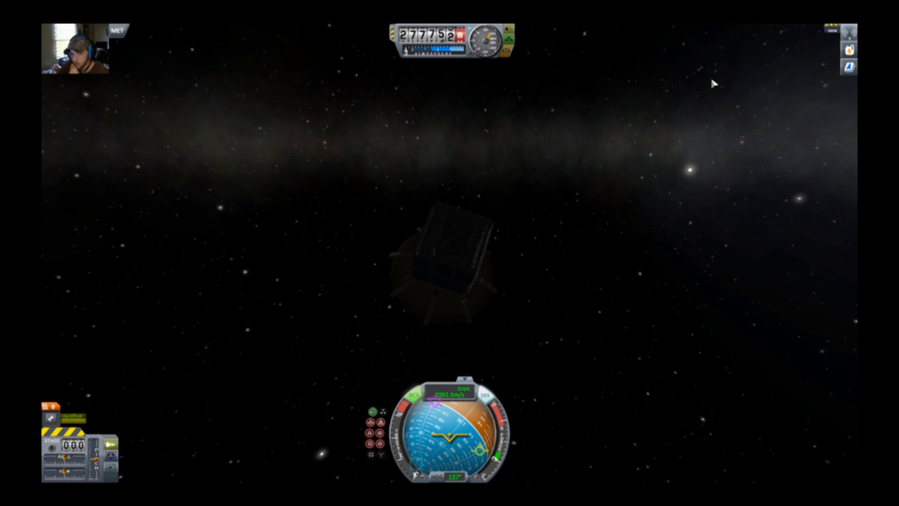
{"action": "key", "text": "Escape"}
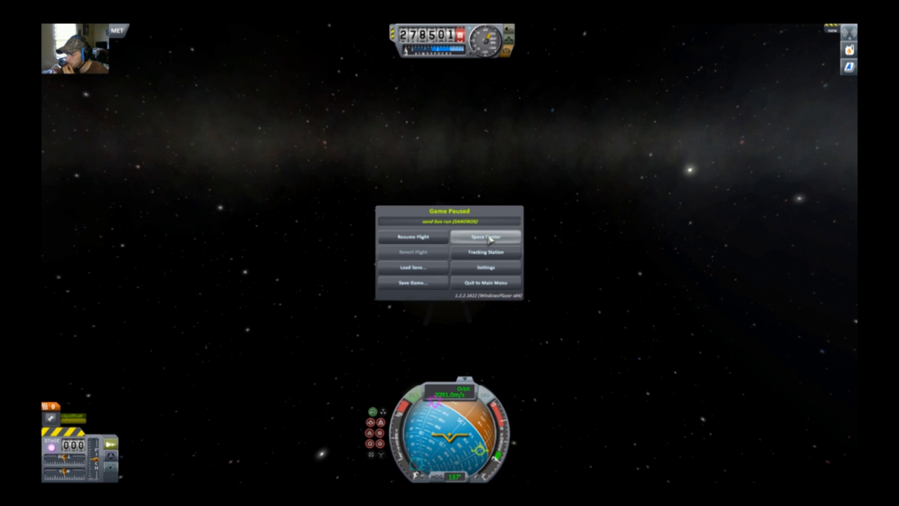
Return to the Space Center and pick a flag for the space program.
{"action": "left_click", "coordinate": [486, 236]}
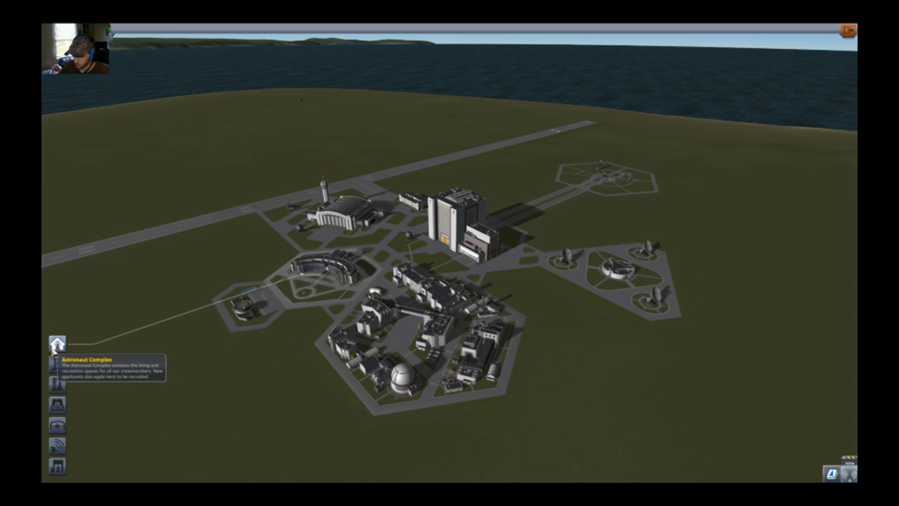
{"action": "mouse_move", "coordinate": [302, 298]}
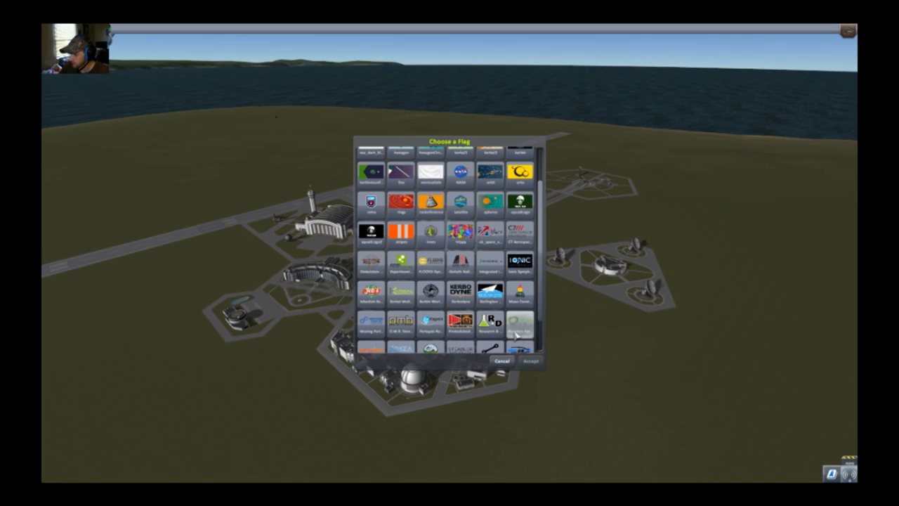
{"action": "left_click", "coordinate": [500, 360]}
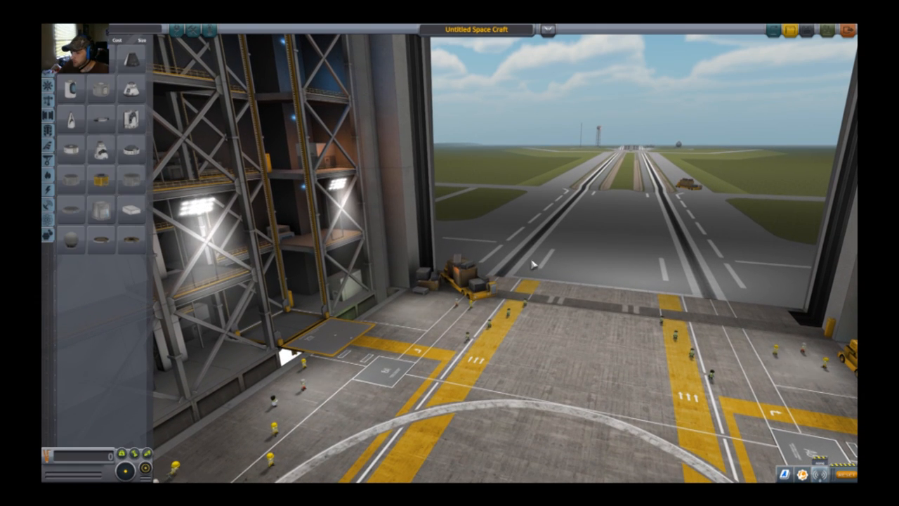
{"action": "mouse_move", "coordinate": [568, 326]}
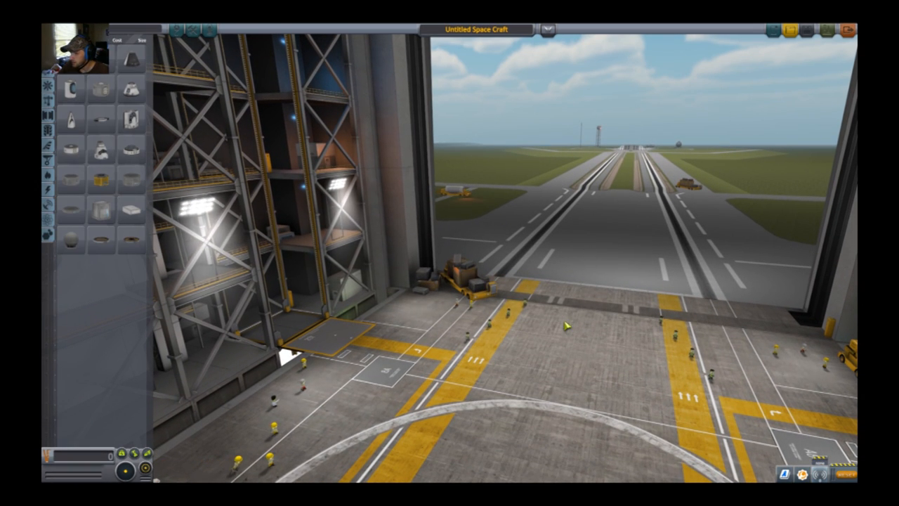
{"action": "mouse_move", "coordinate": [129, 87]}
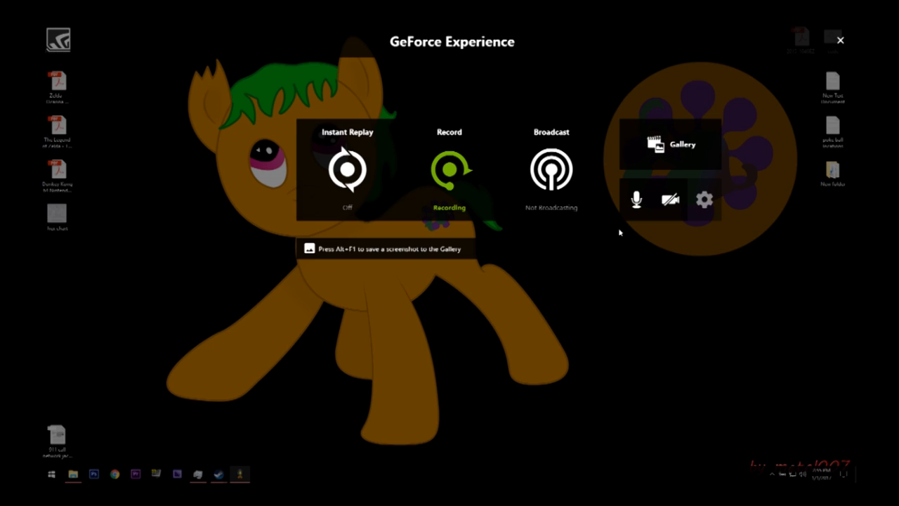
{"action": "mouse_move", "coordinate": [668, 200]}
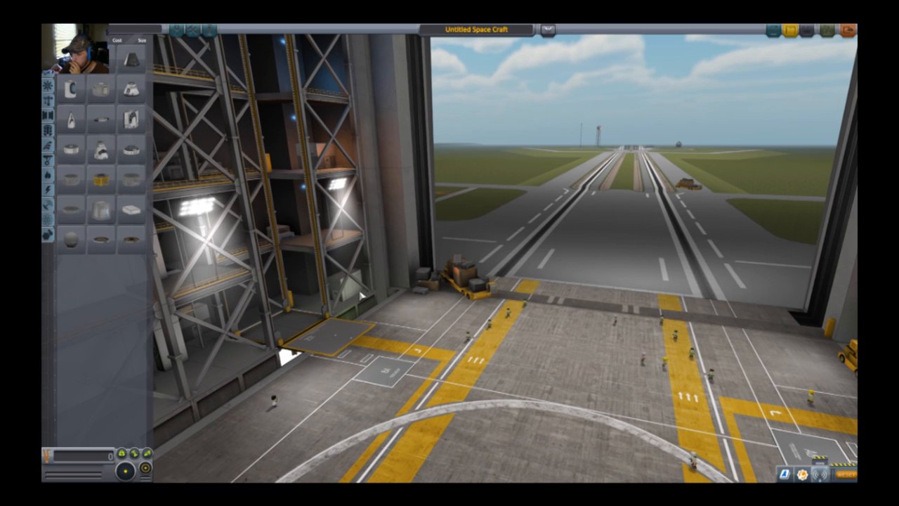
{"action": "mouse_move", "coordinate": [477, 154]}
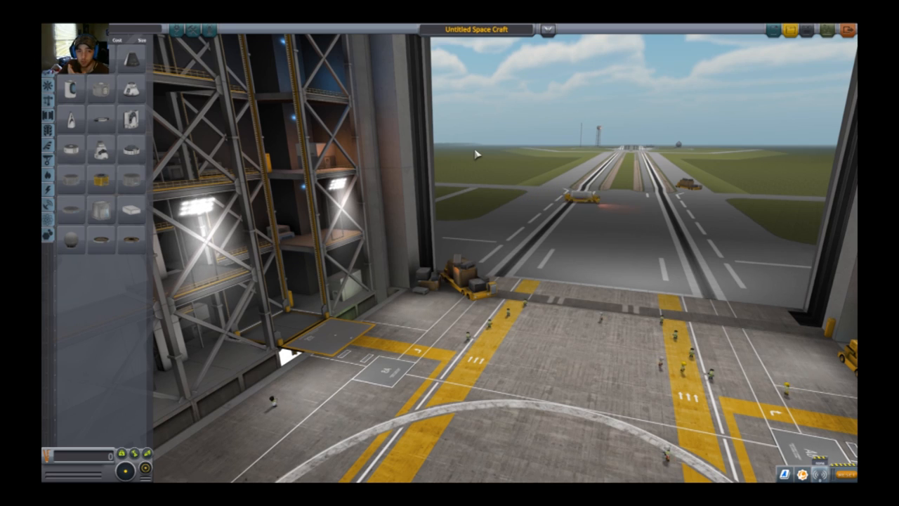
{"action": "mouse_move", "coordinate": [449, 126]}
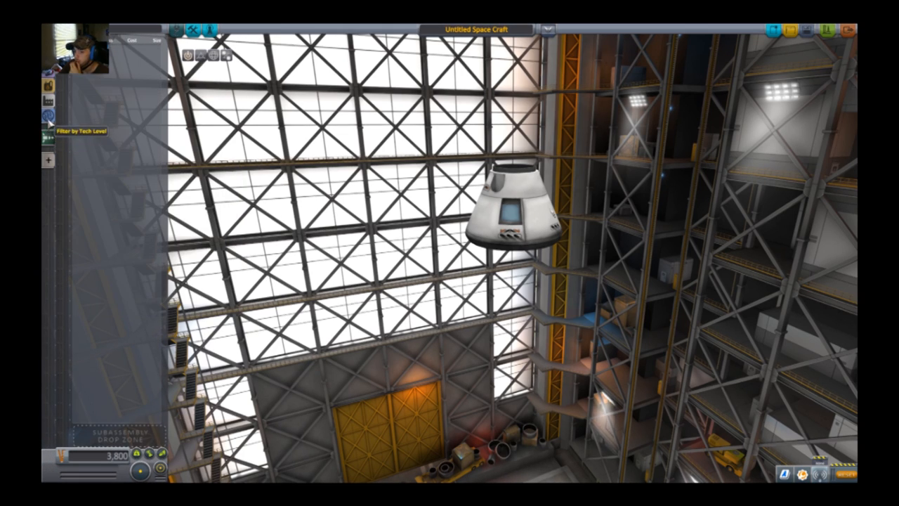
Filter the parts list by tech level.
{"action": "left_click", "coordinate": [48, 115]}
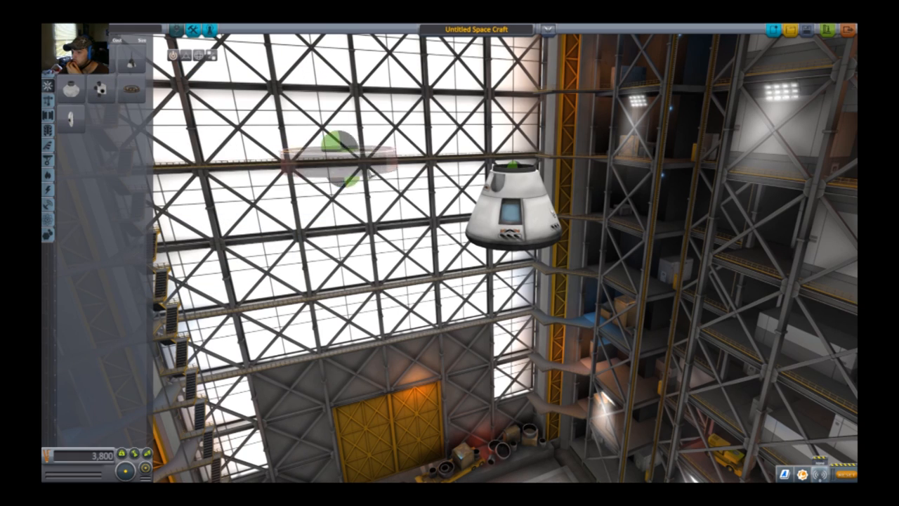
{"action": "mouse_move", "coordinate": [129, 90]}
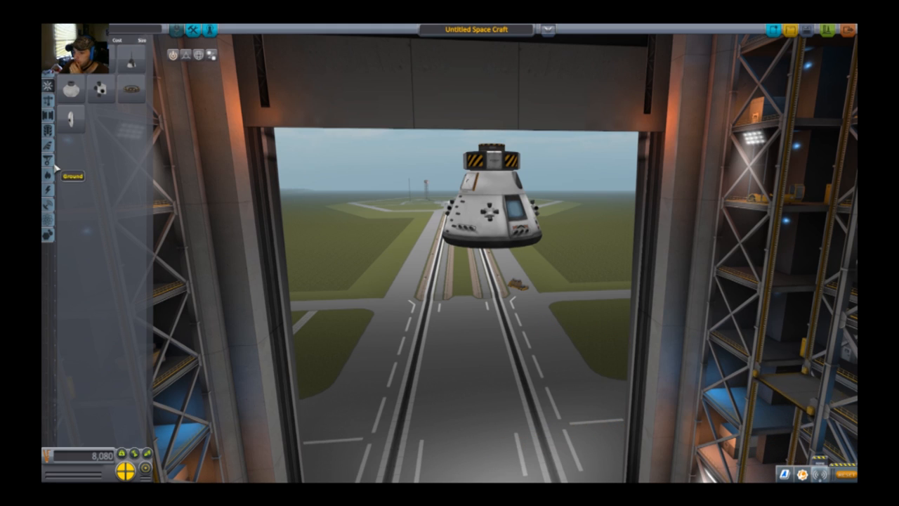
{"action": "mouse_move", "coordinate": [57, 214]}
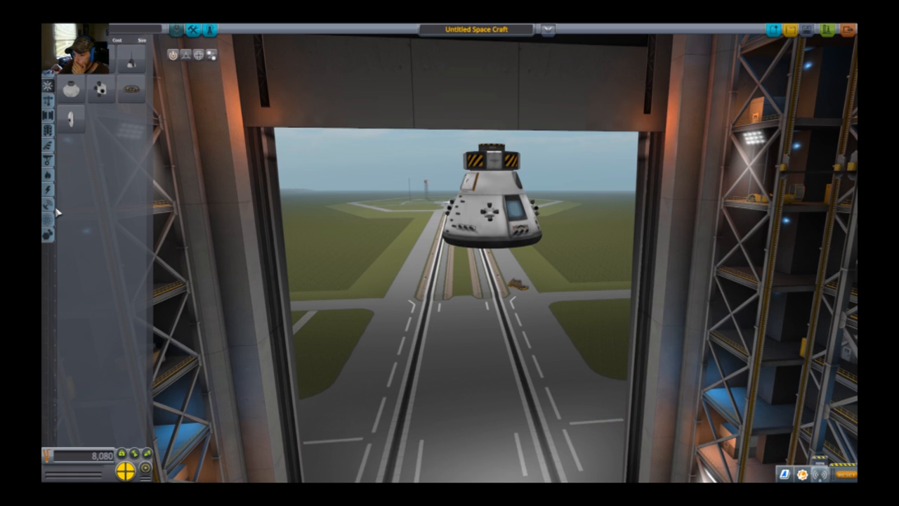
{"action": "left_click", "coordinate": [48, 236]}
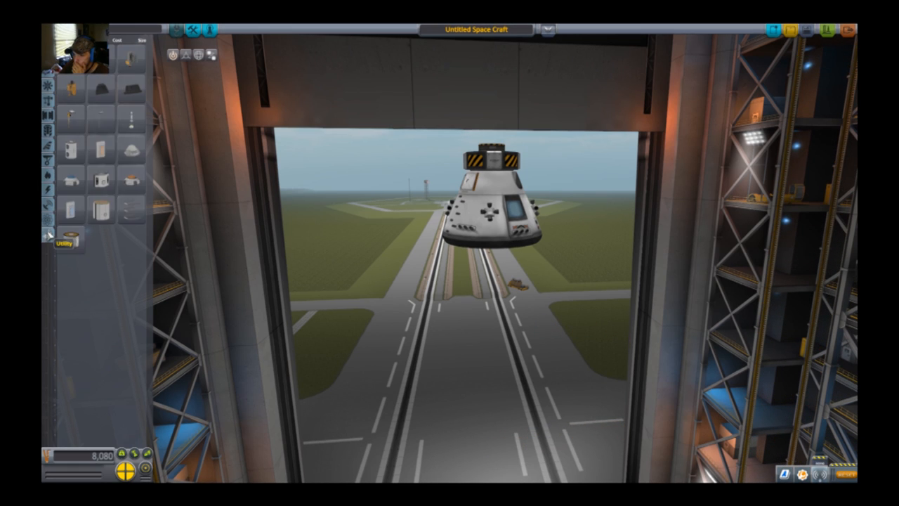
{"action": "mouse_move", "coordinate": [129, 182]}
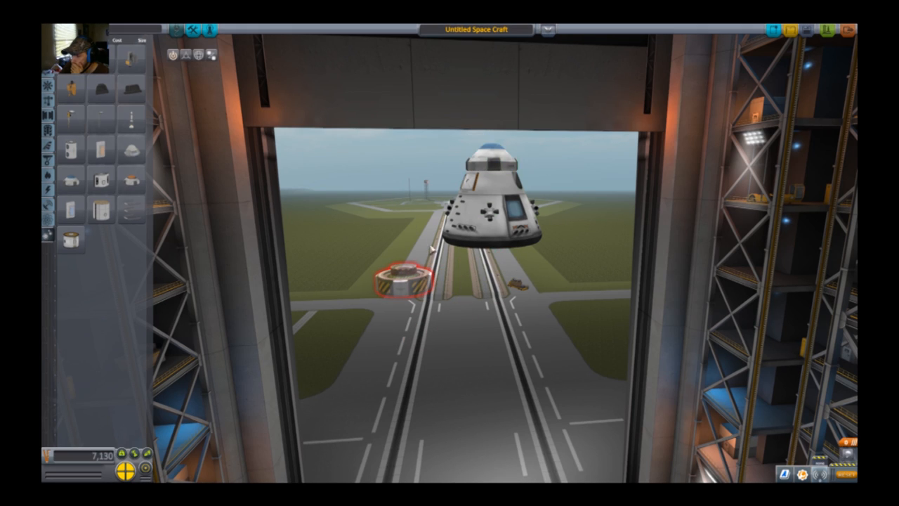
{"action": "left_click_drag", "start_coordinate": [405, 281], "coordinate": [344, 225]}
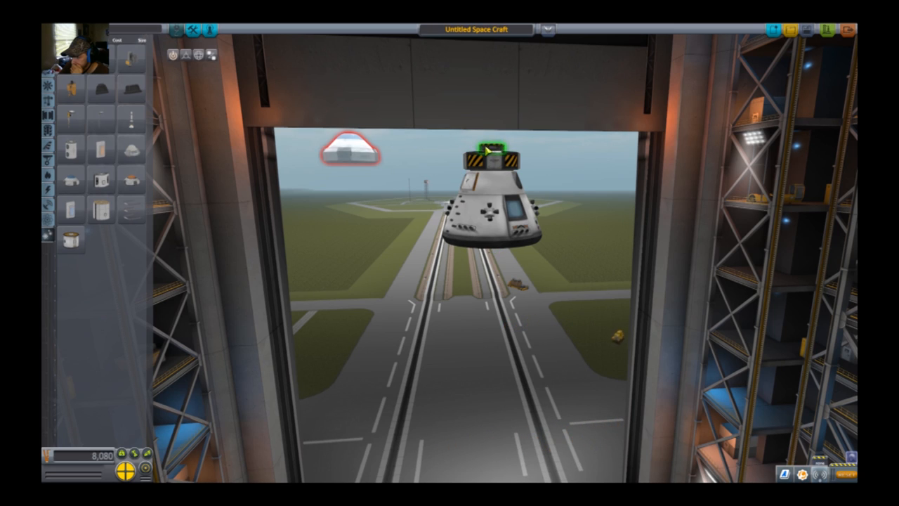
{"action": "left_click", "coordinate": [492, 160]}
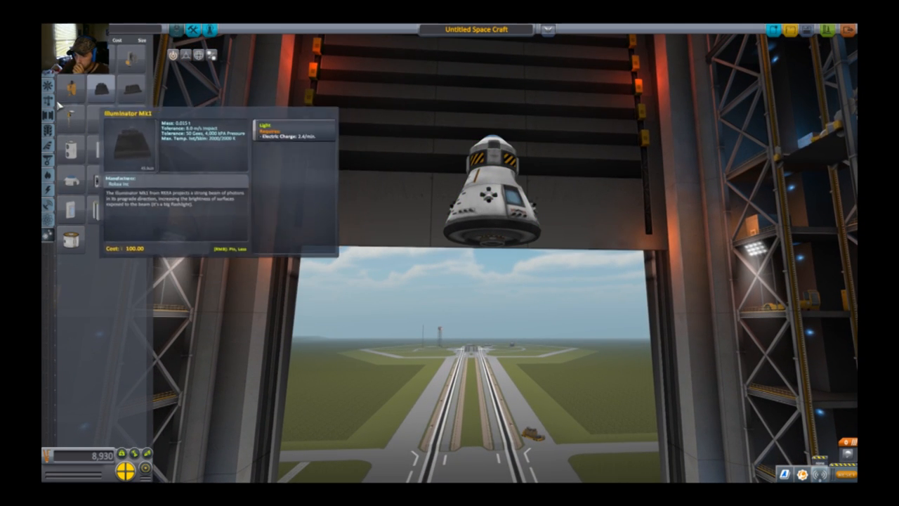
{"action": "left_click", "coordinate": [47, 90]}
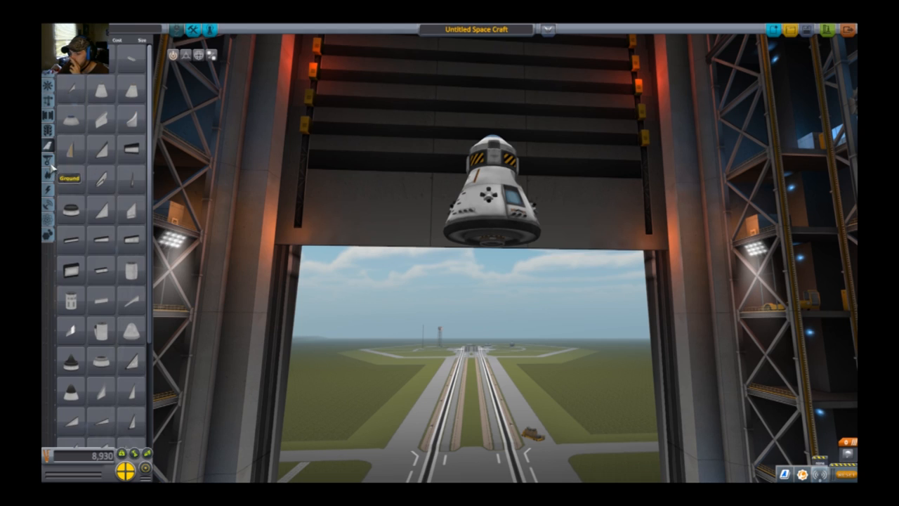
{"action": "left_click", "coordinate": [48, 183]}
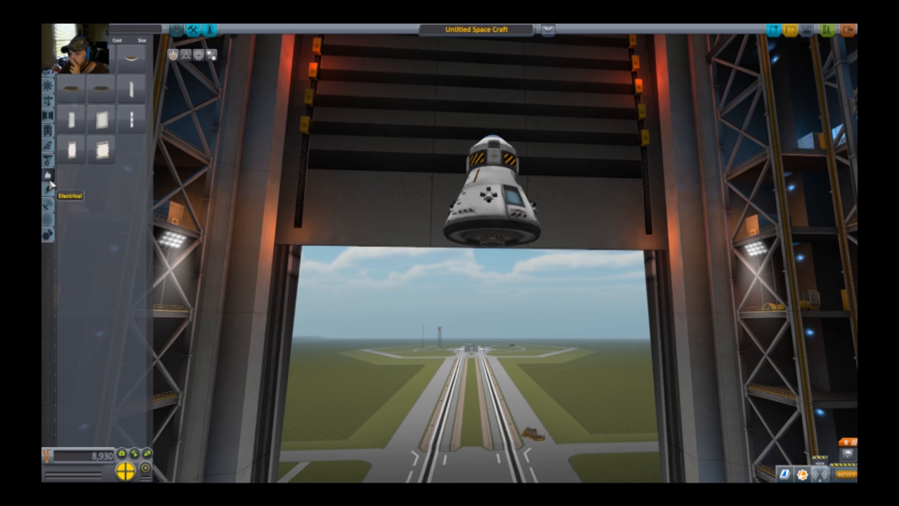
{"action": "mouse_move", "coordinate": [49, 86]}
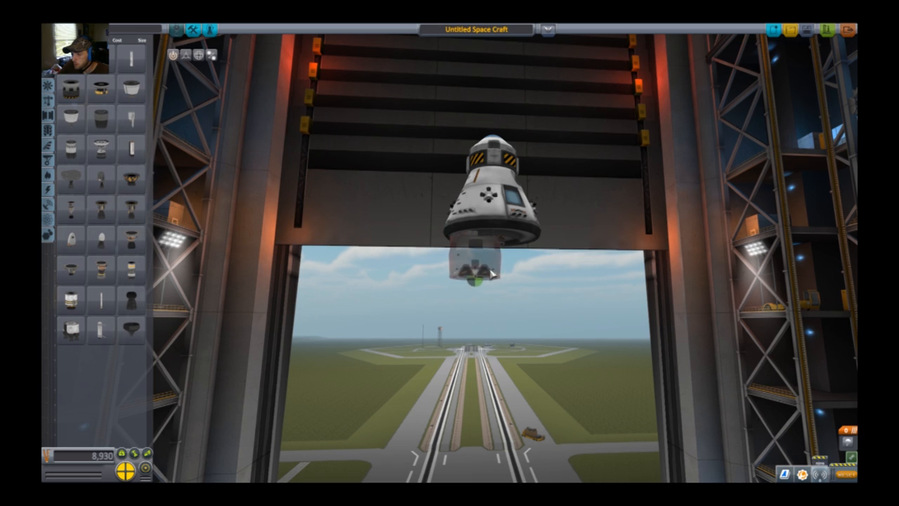
{"action": "mouse_move", "coordinate": [101, 115]}
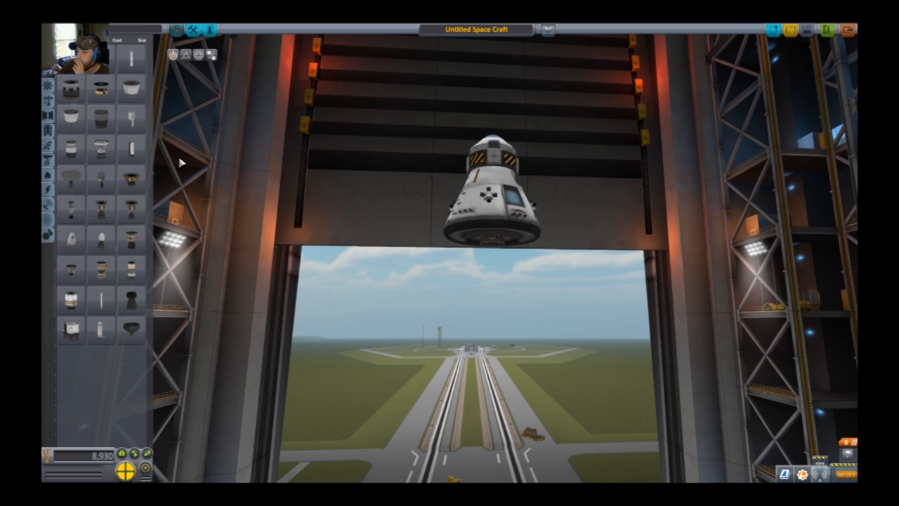
{"action": "mouse_move", "coordinate": [100, 298]}
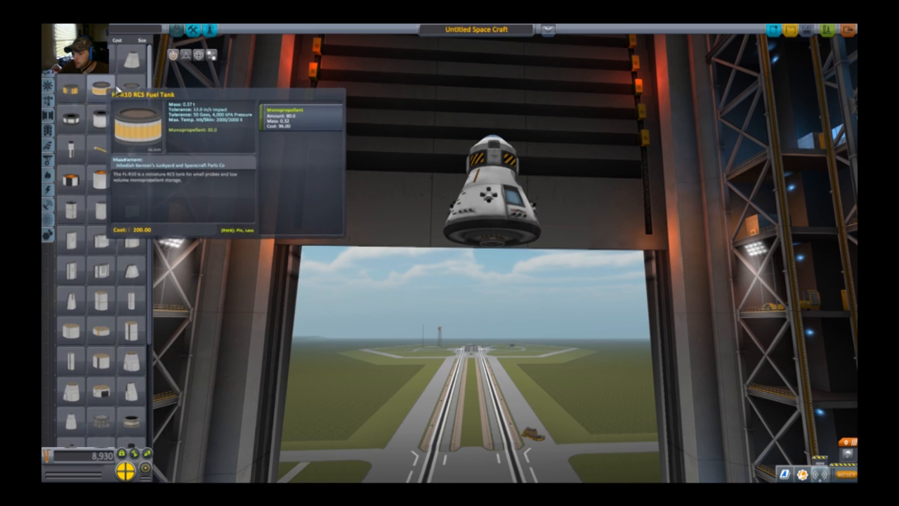
{"action": "left_click", "coordinate": [472, 264]}
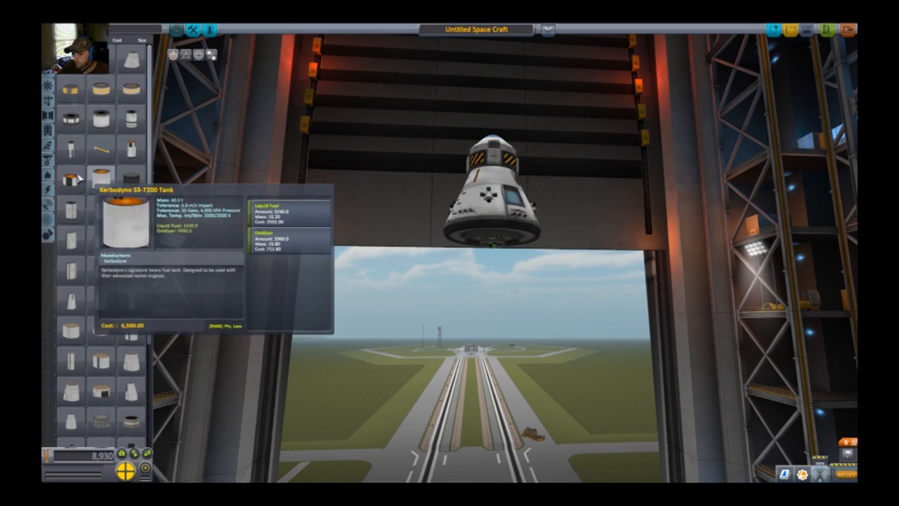
{"action": "left_click", "coordinate": [499, 264]}
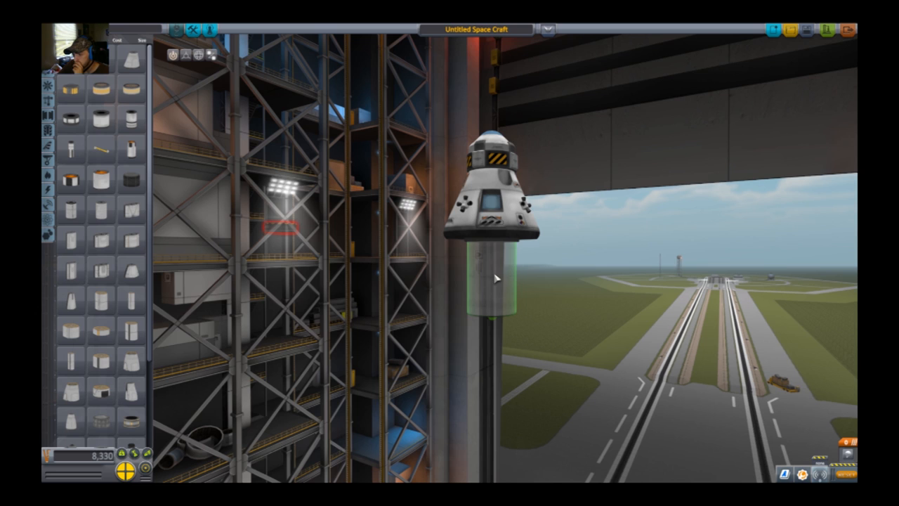
{"action": "mouse_move", "coordinate": [101, 359]}
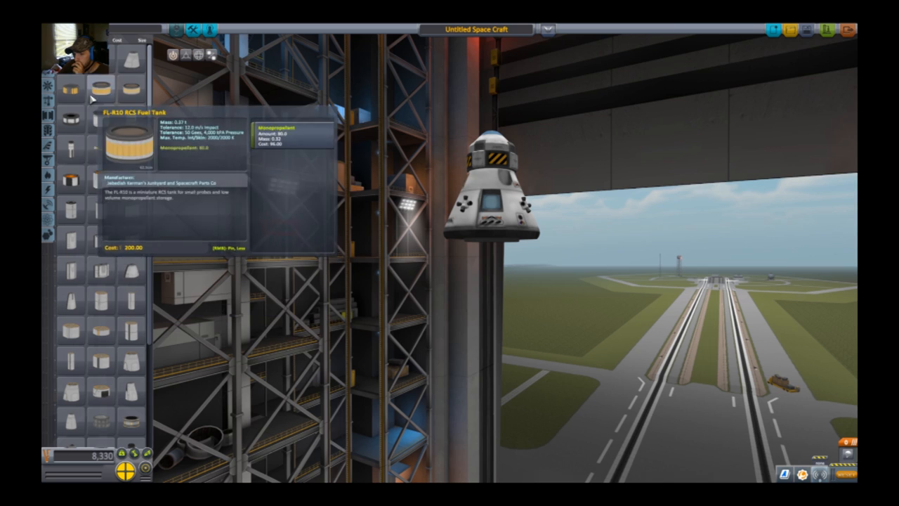
{"action": "left_click", "coordinate": [492, 266]}
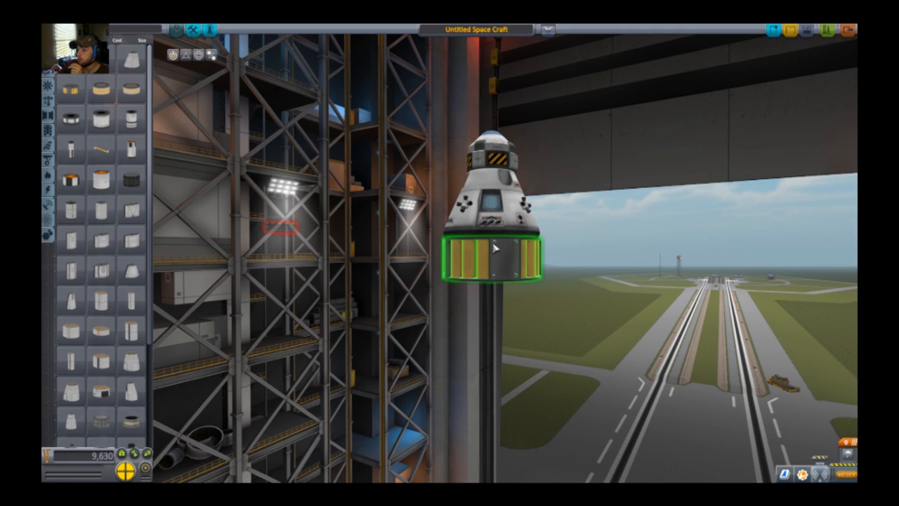
{"action": "mouse_move", "coordinate": [105, 239]}
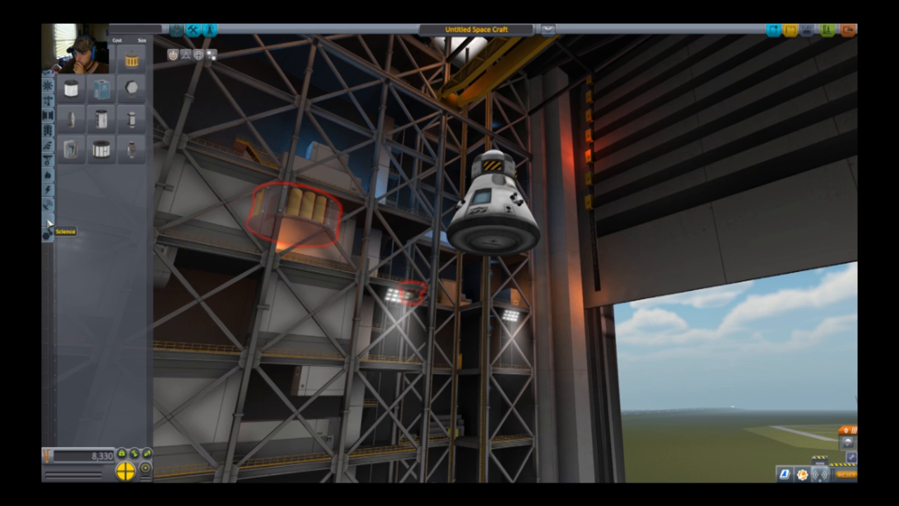
{"action": "mouse_move", "coordinate": [48, 203]}
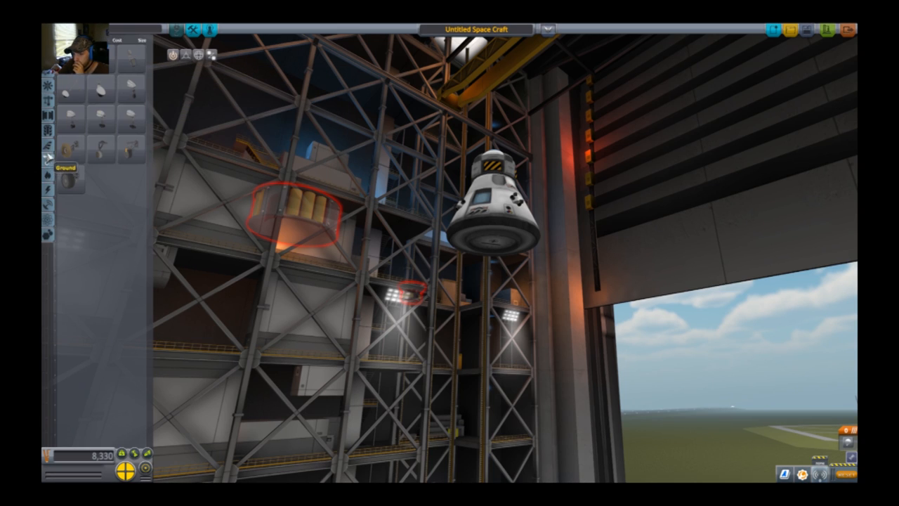
{"action": "left_click", "coordinate": [46, 132]}
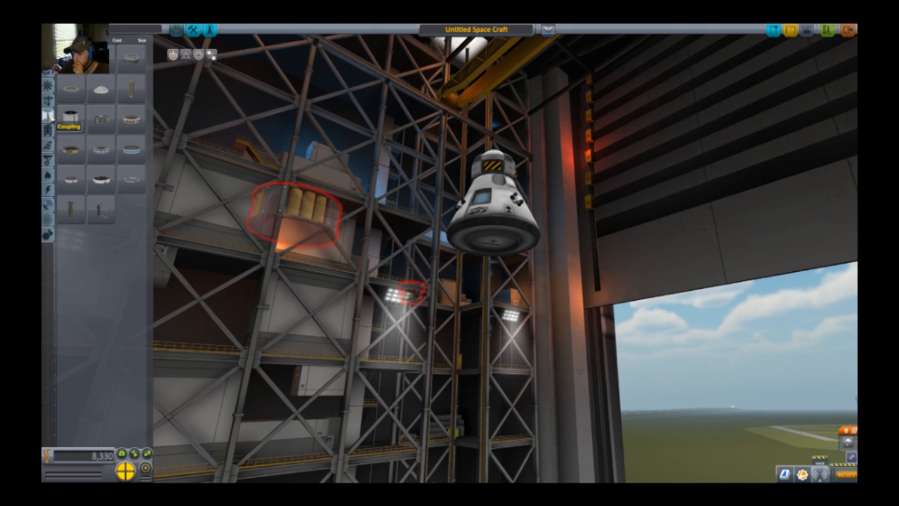
{"action": "mouse_move", "coordinate": [48, 83]}
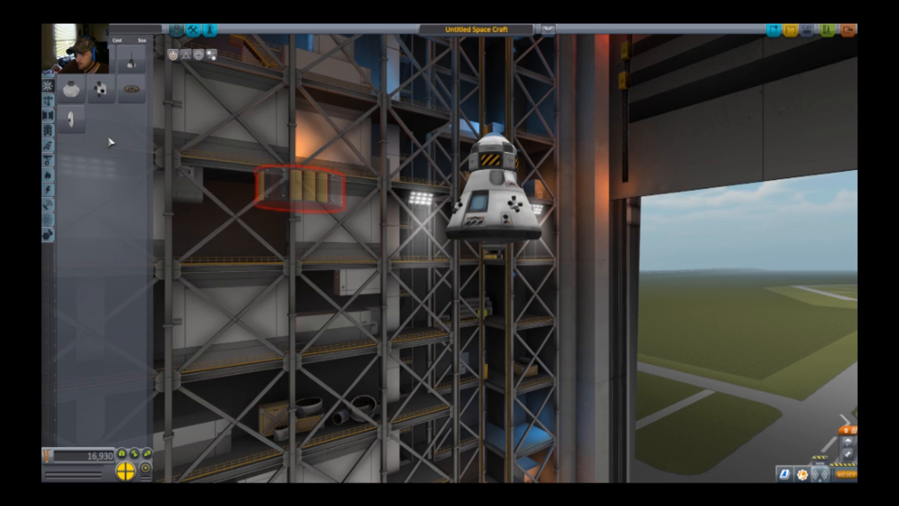
{"action": "mouse_move", "coordinate": [59, 152]}
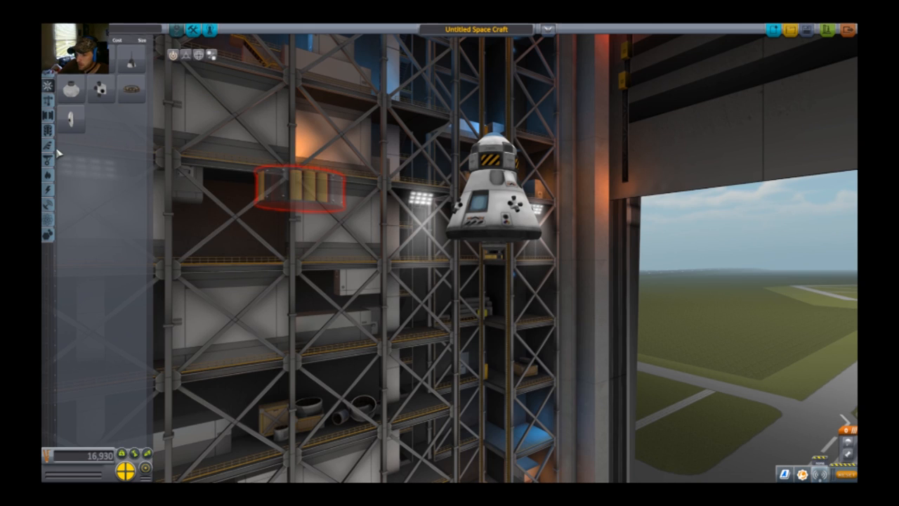
{"action": "mouse_move", "coordinate": [49, 174]}
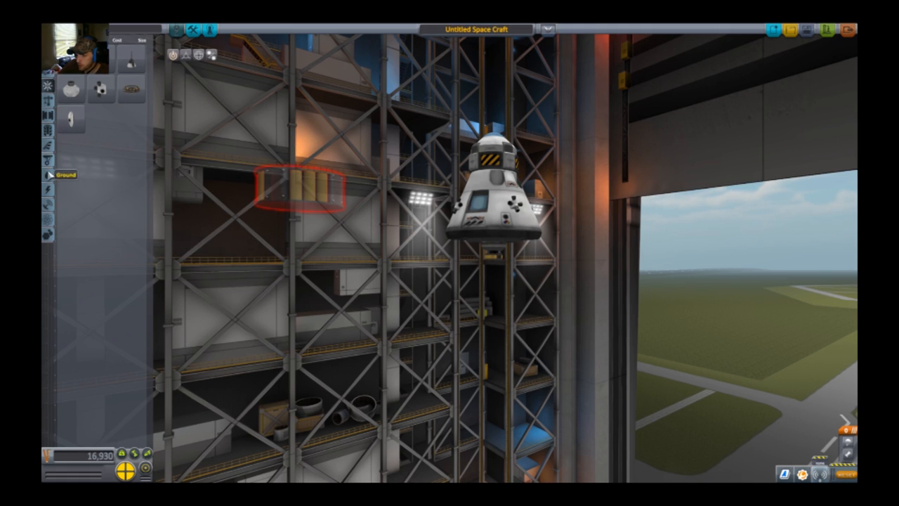
{"action": "mouse_move", "coordinate": [48, 232]}
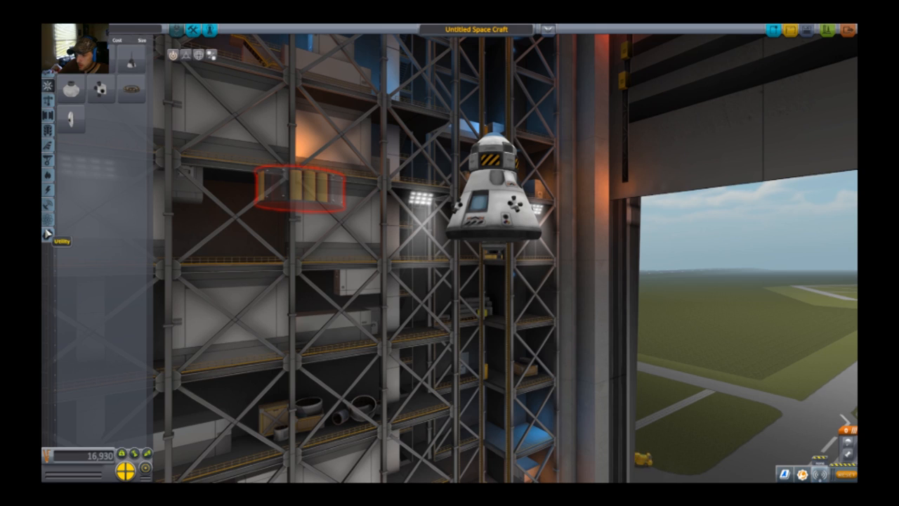
{"action": "mouse_move", "coordinate": [47, 85]}
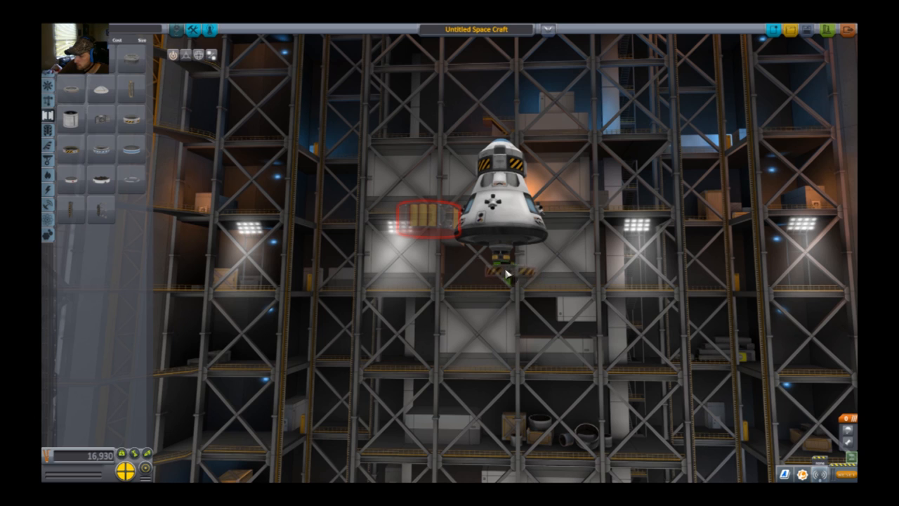
{"action": "mouse_move", "coordinate": [101, 203]}
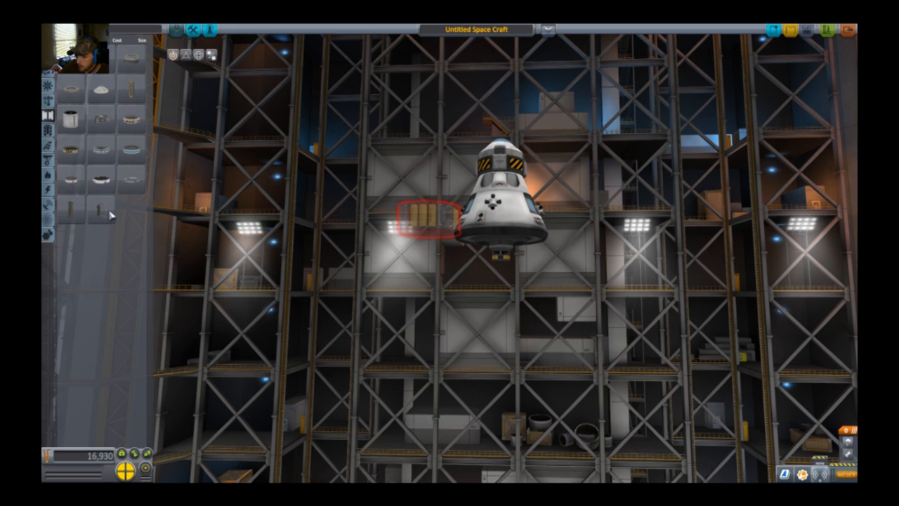
{"action": "mouse_move", "coordinate": [101, 116]}
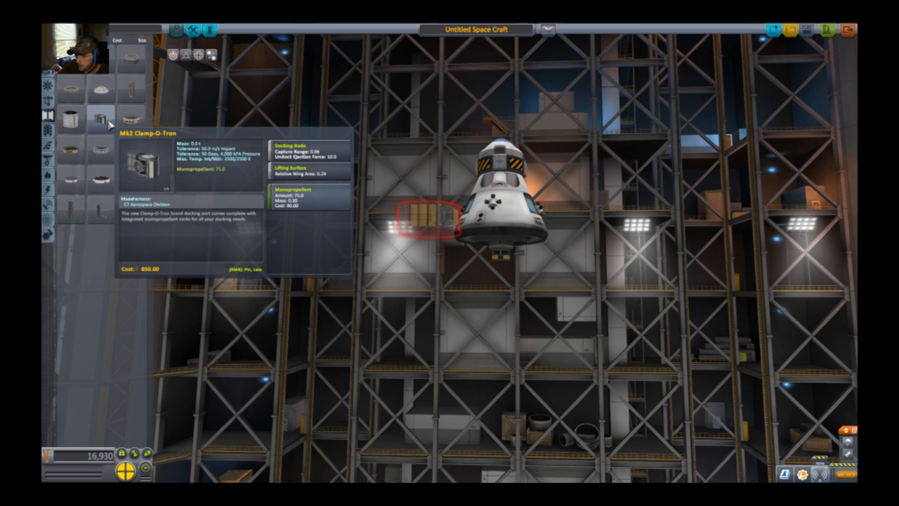
{"action": "mouse_move", "coordinate": [129, 125]}
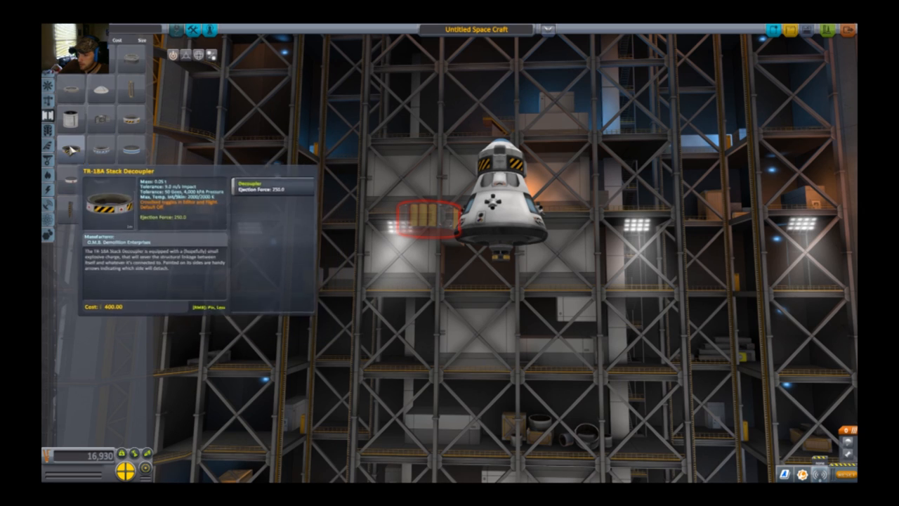
Pick up the TR-18A Stack Decoupler from the Coupling category.
{"action": "left_click", "coordinate": [503, 266]}
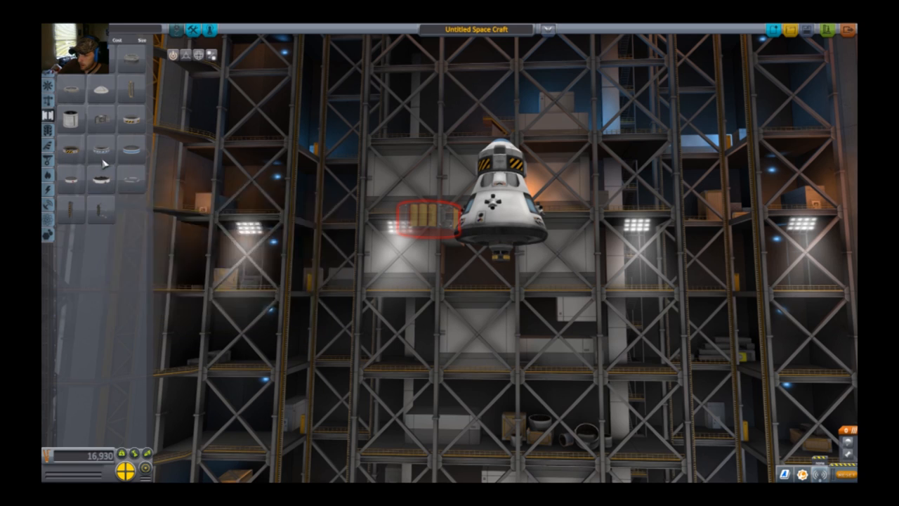
{"action": "mouse_move", "coordinate": [130, 118]}
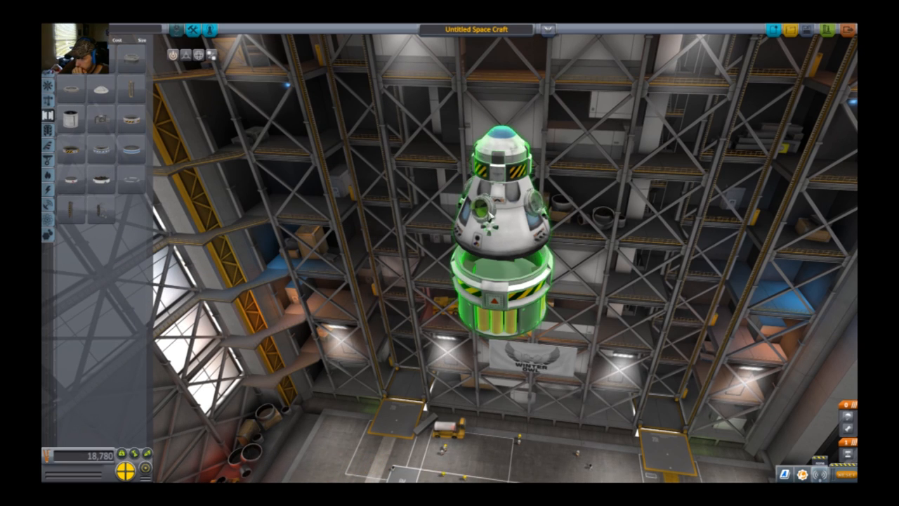
{"action": "mouse_move", "coordinate": [125, 86]}
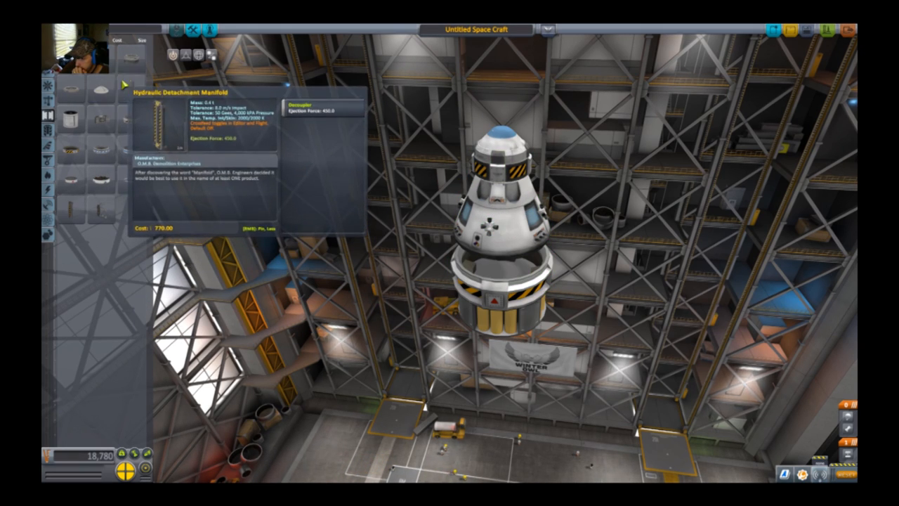